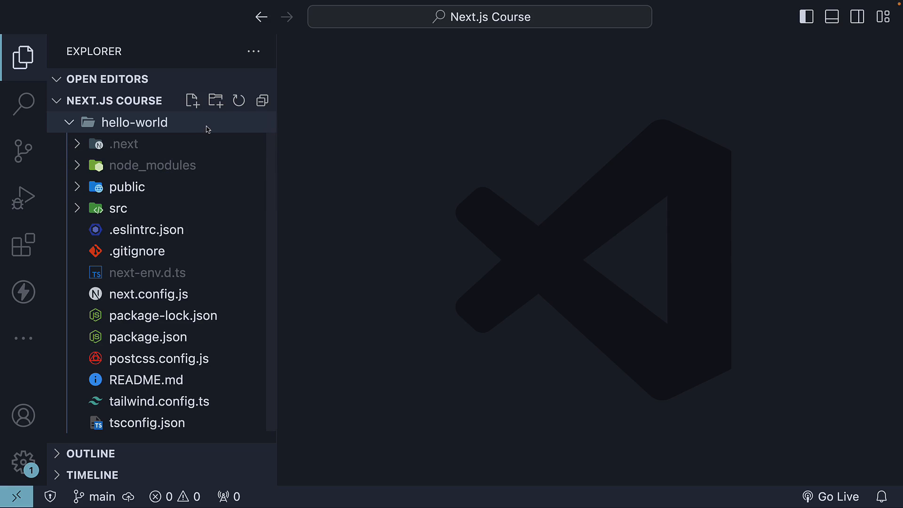
mouse_move(134, 121)
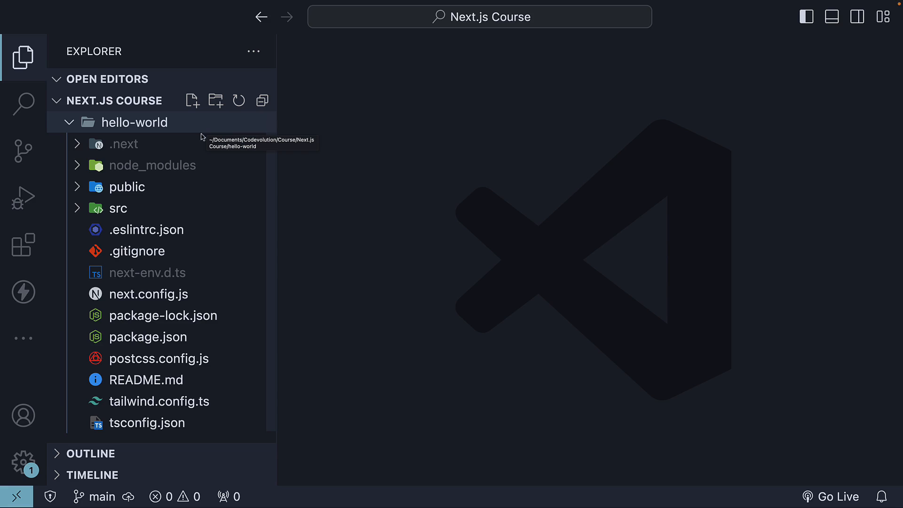
mouse_move(345, 203)
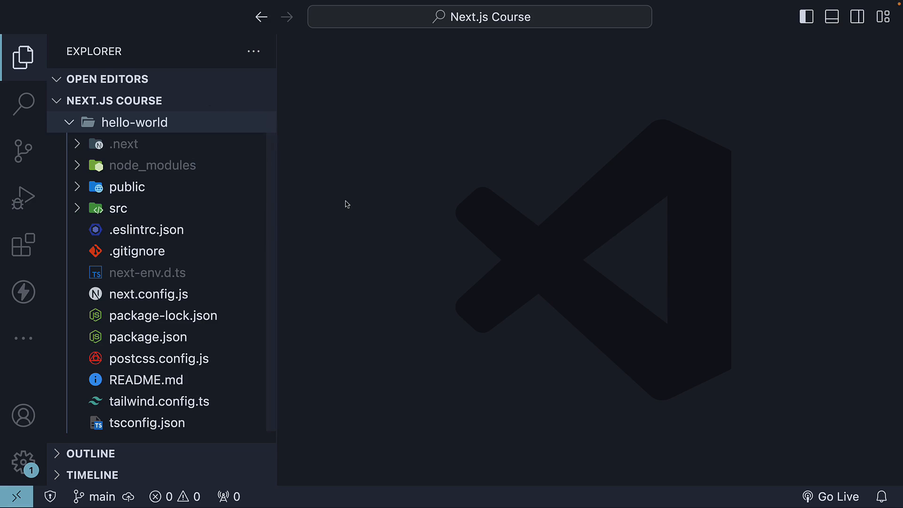
mouse_move(368, 204)
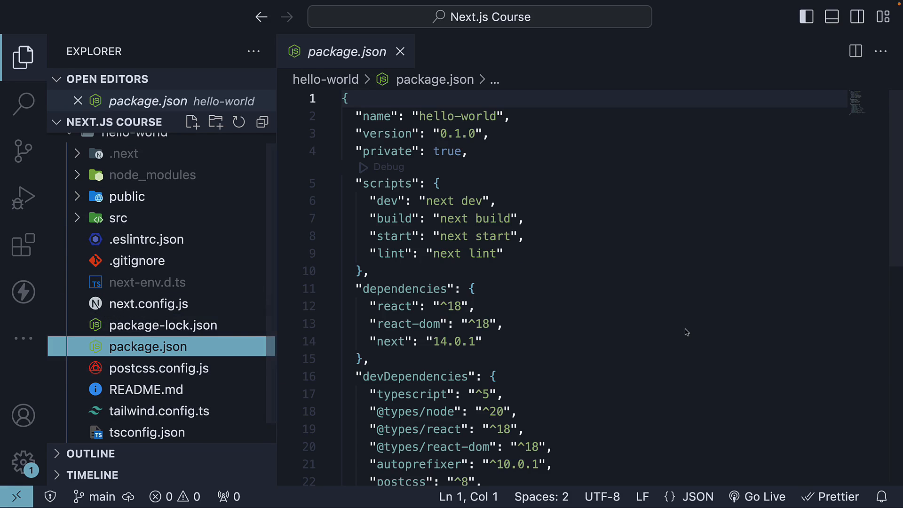
left_click(345, 99)
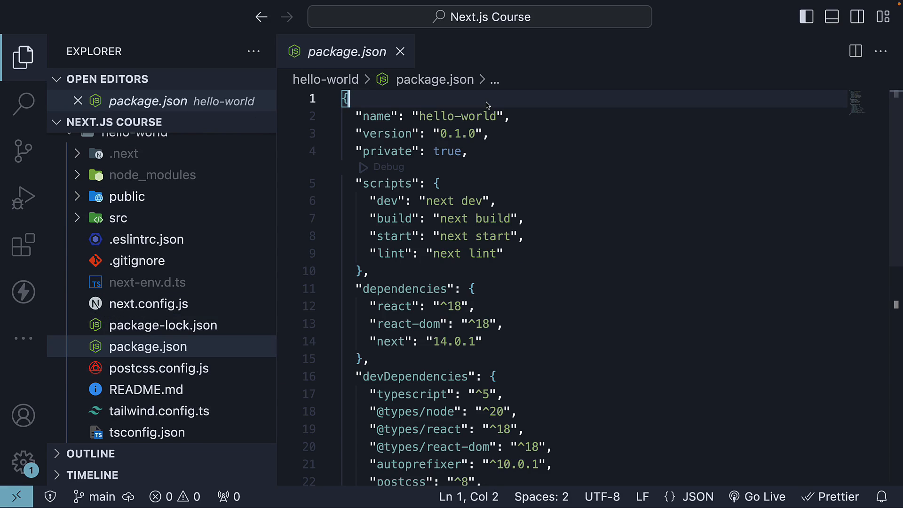
mouse_move(609, 231)
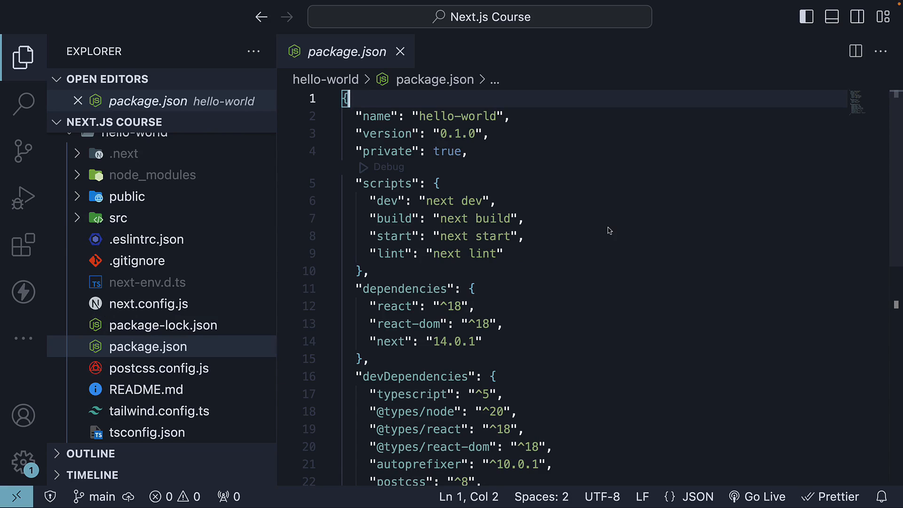
scroll("down", 3)
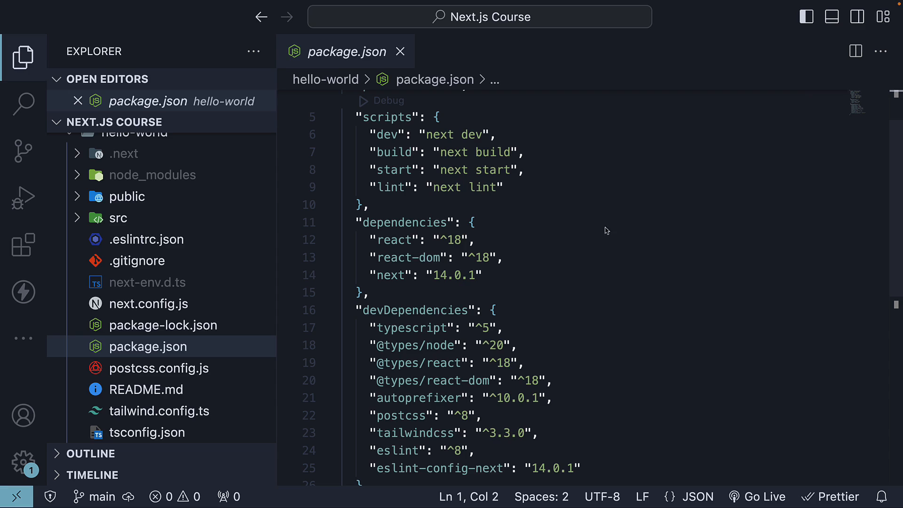
double_click(404, 223)
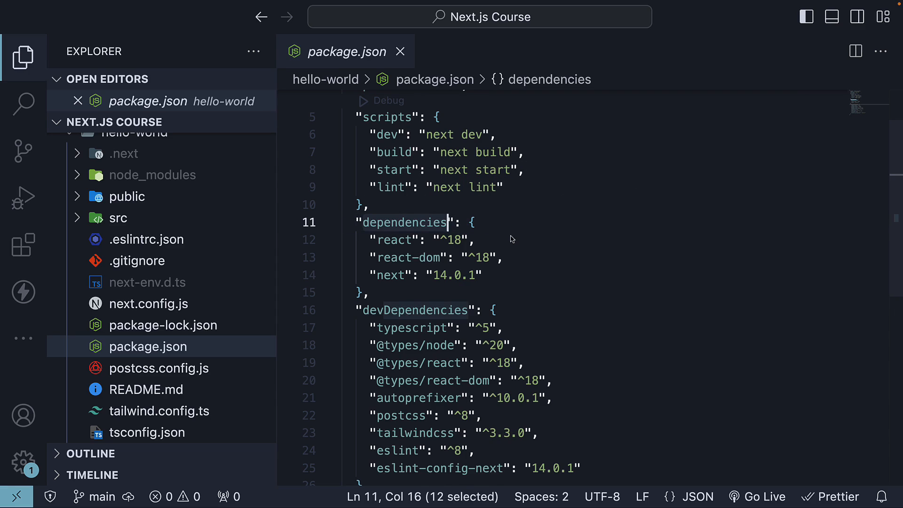
mouse_move(510, 253)
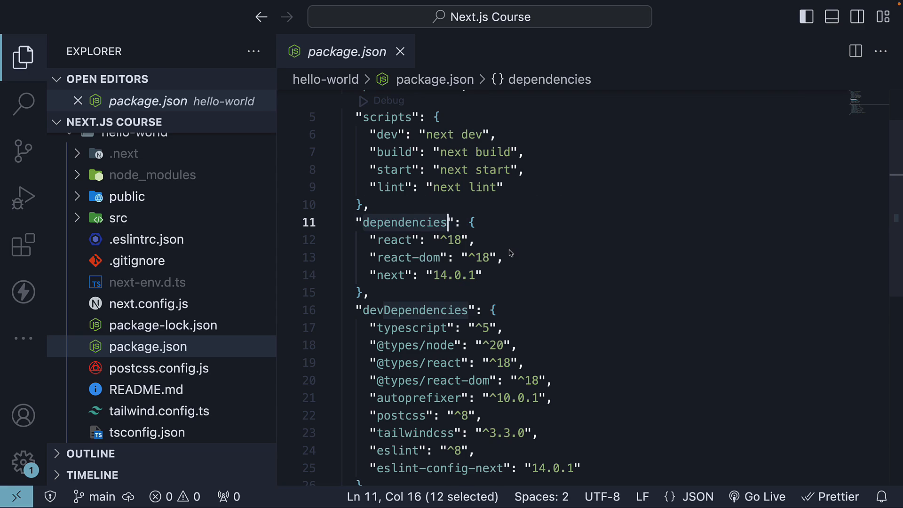
scroll("down", 3)
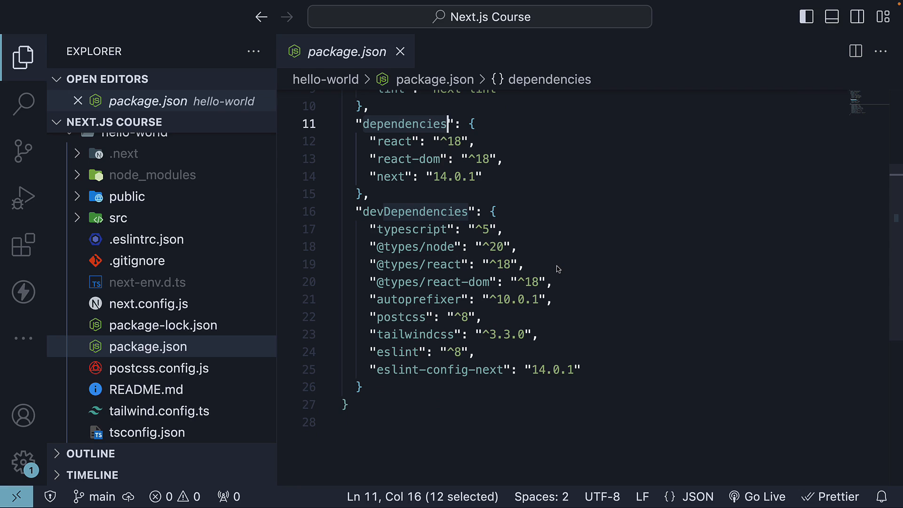
mouse_move(552, 258)
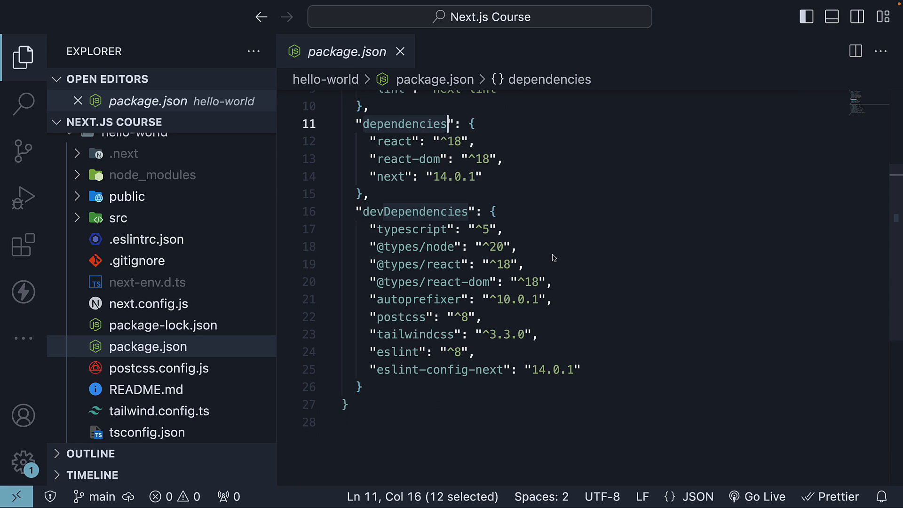
mouse_move(561, 311)
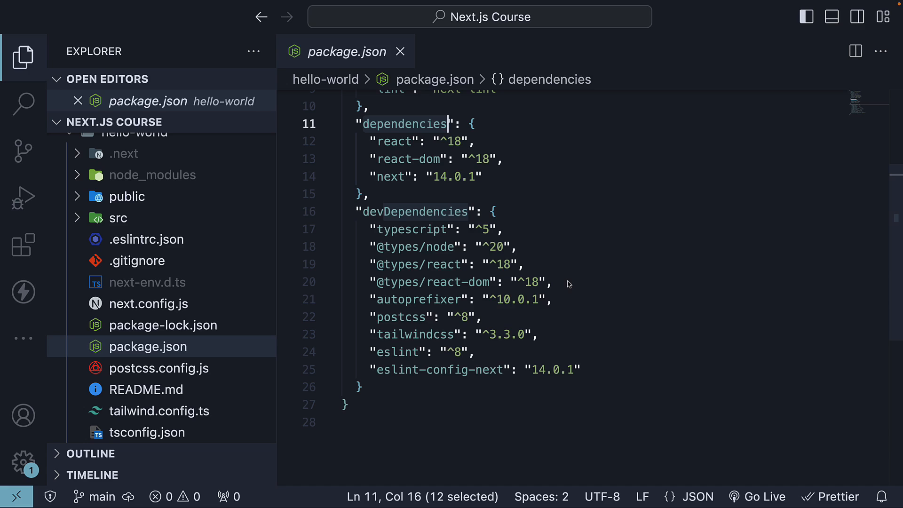
mouse_move(572, 282)
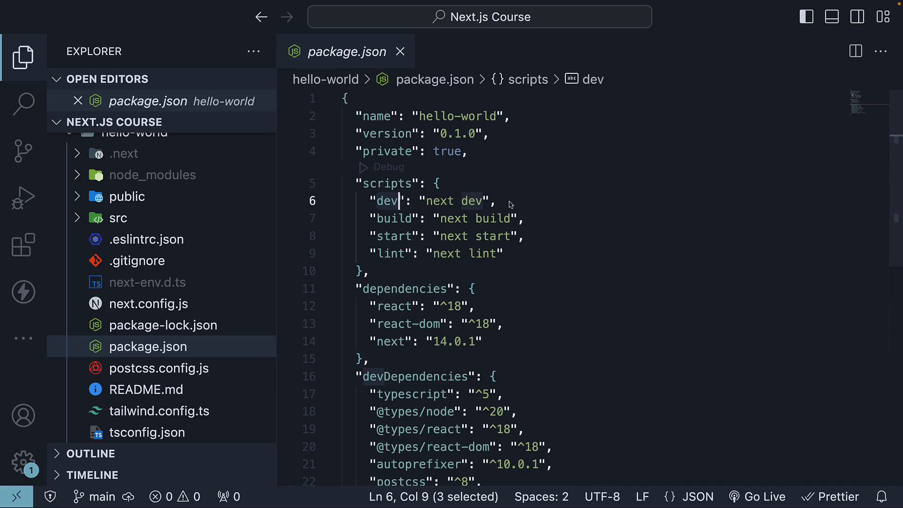
mouse_move(412, 217)
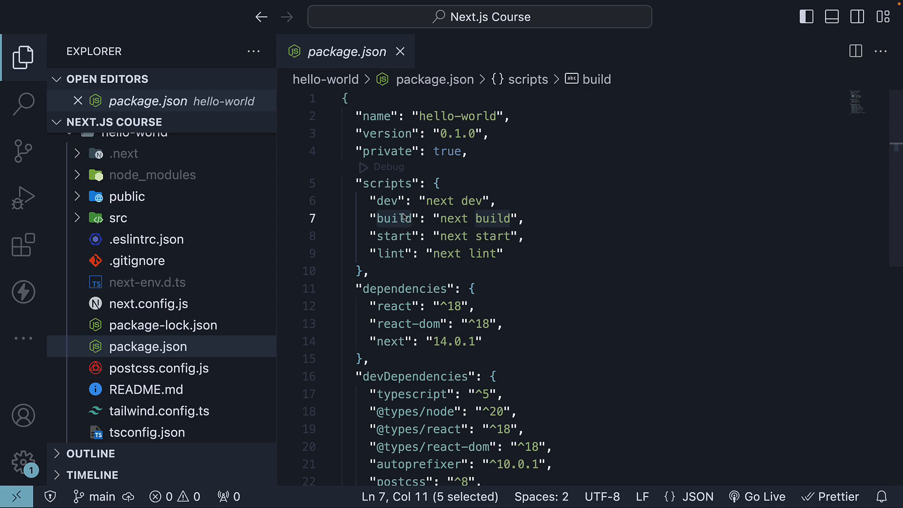
mouse_move(391, 235)
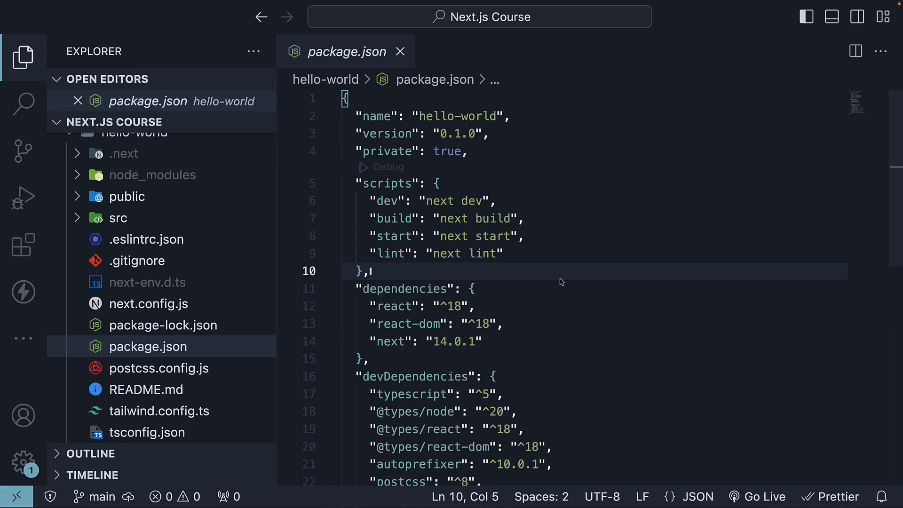
Close package.json and view tsconfig.json and .eslintrc.json from the Explorer
left_click(399, 51)
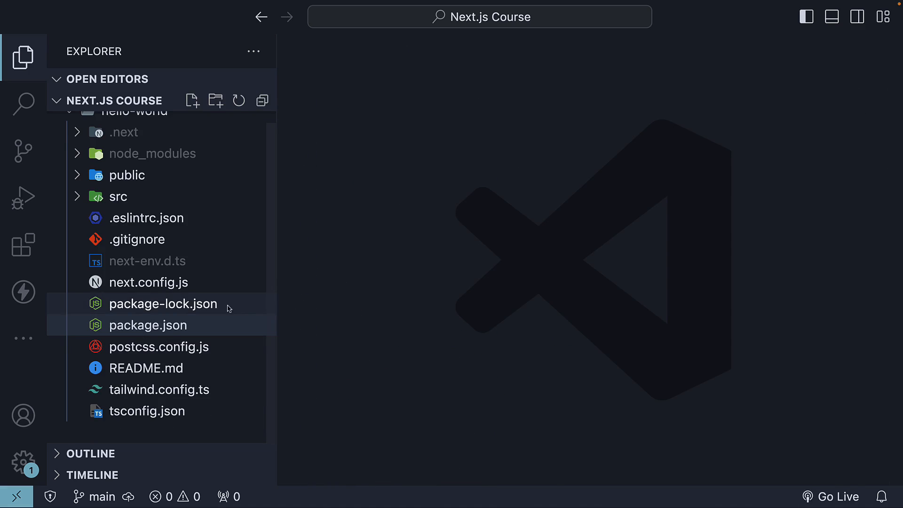
left_click(147, 324)
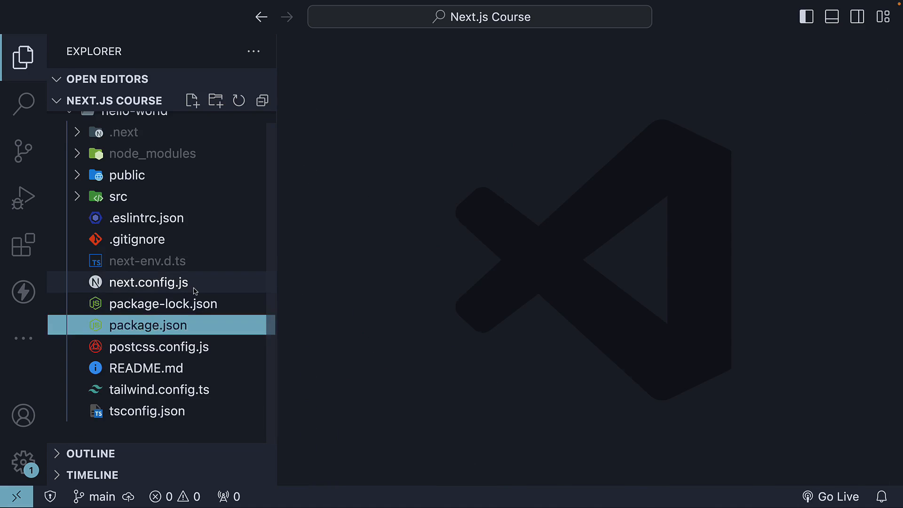
double_click(149, 282)
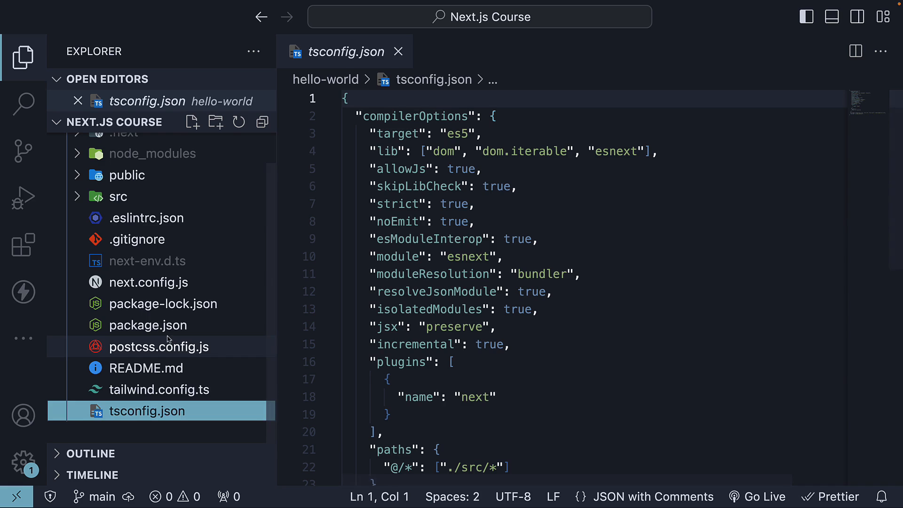
left_click(145, 217)
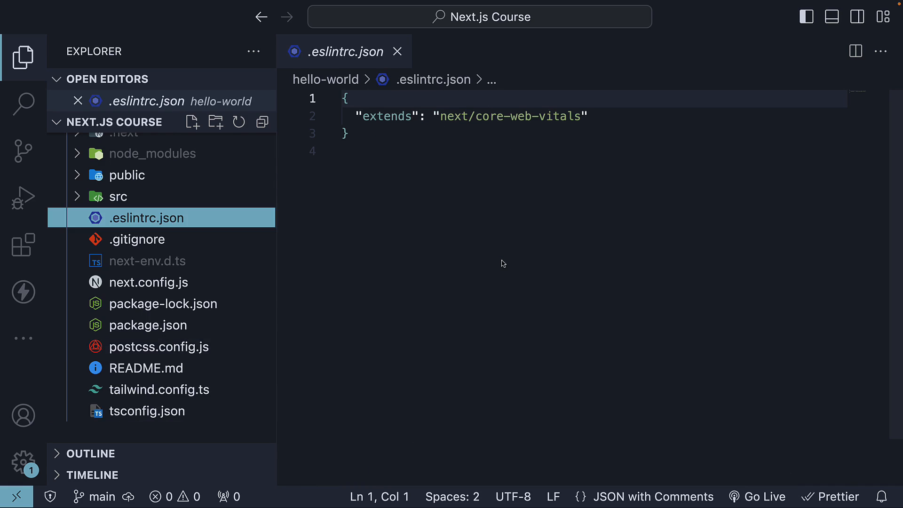
View tailwind.config.ts and postcss.config.js, then leave package-lock.json open
left_click(160, 390)
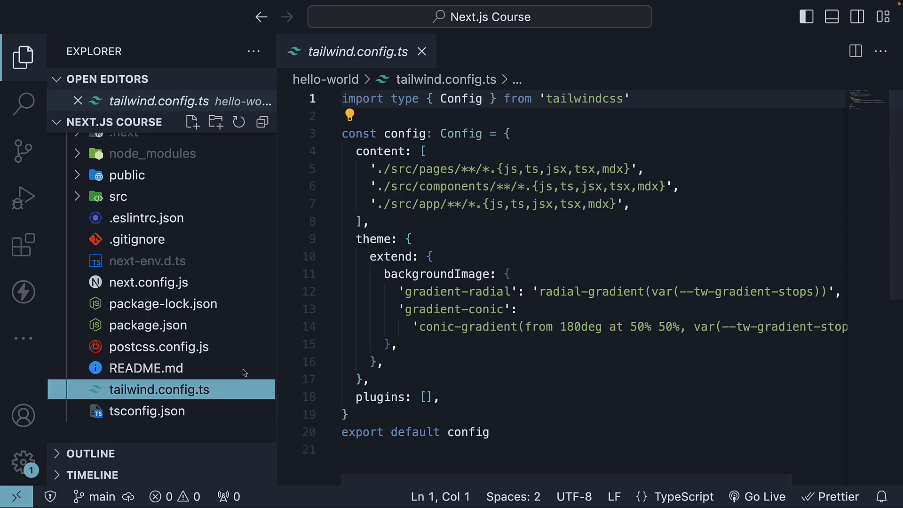
left_click(160, 347)
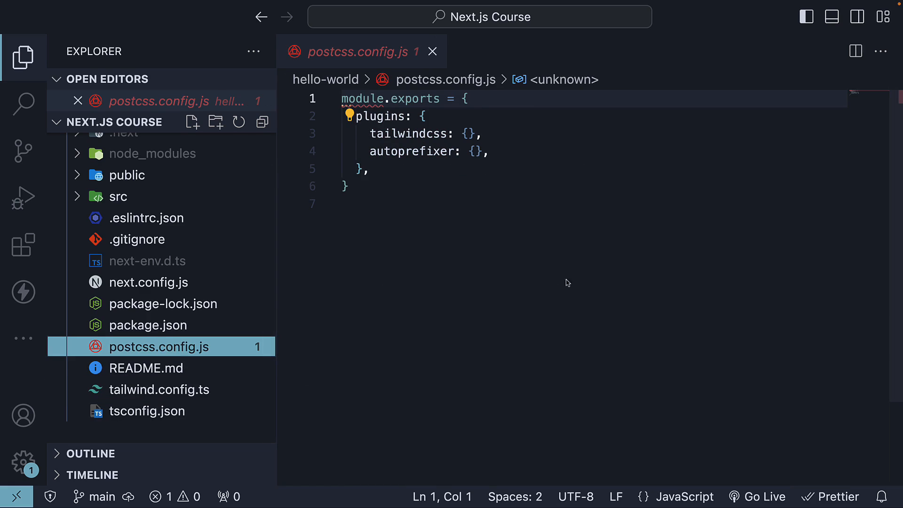
mouse_move(516, 273)
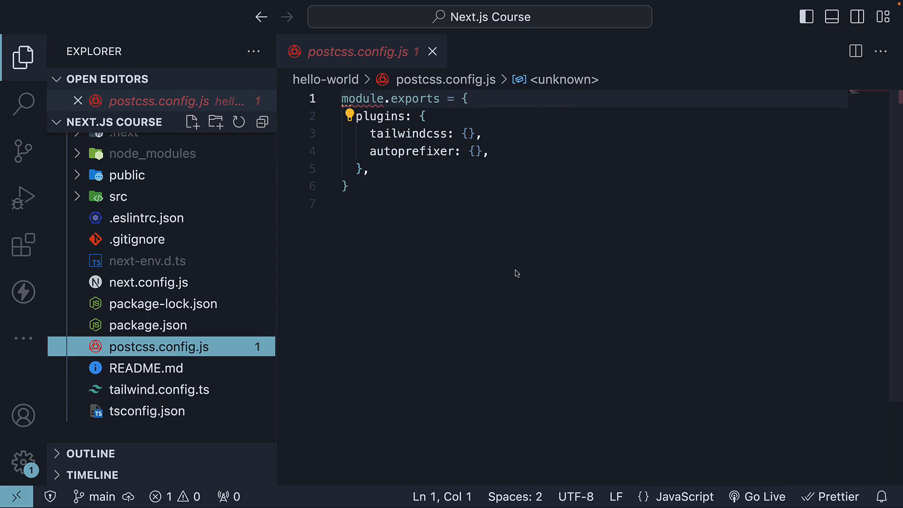
left_click(433, 51)
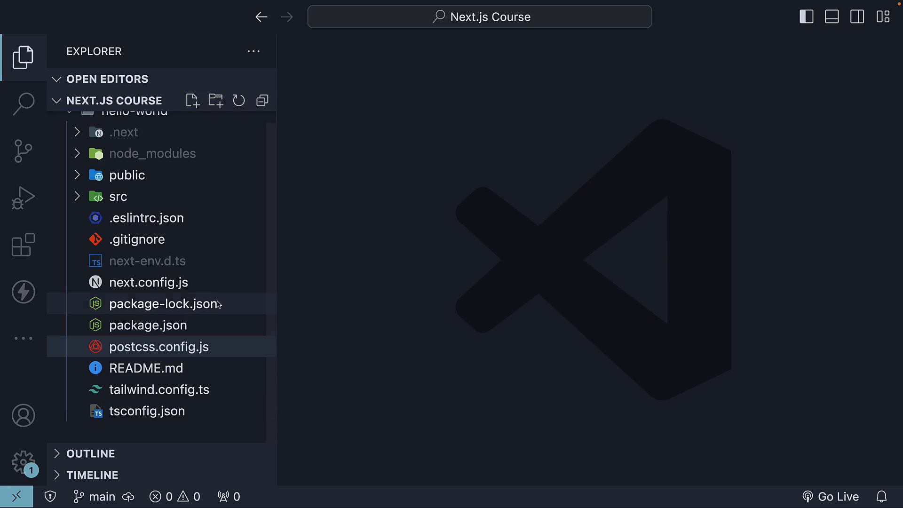
mouse_move(163, 304)
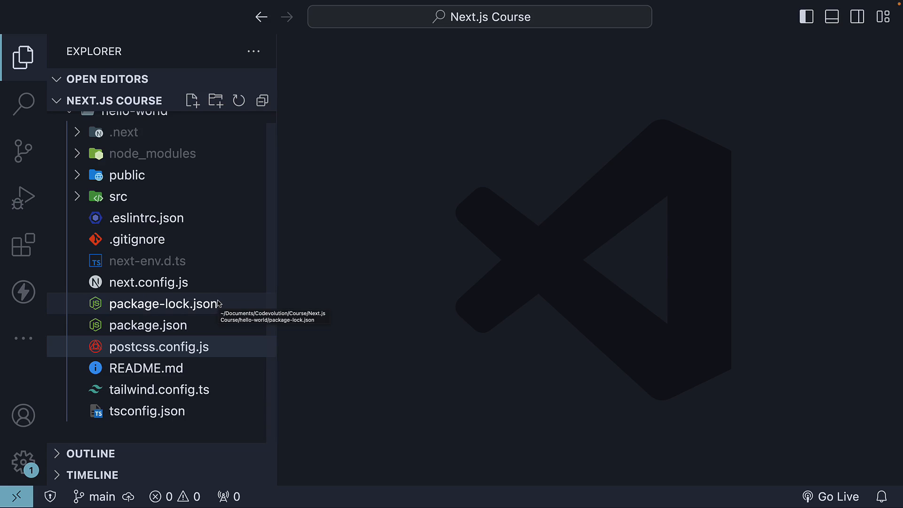
left_click(163, 304)
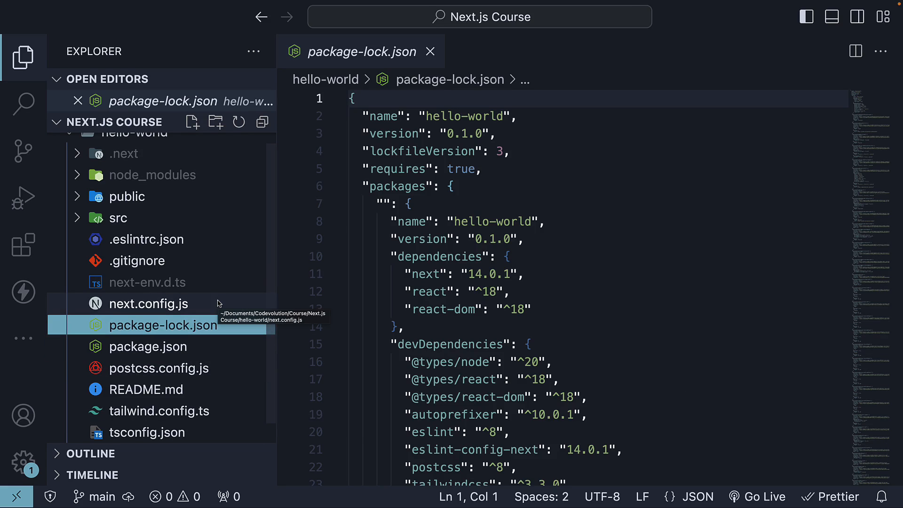
mouse_move(180, 266)
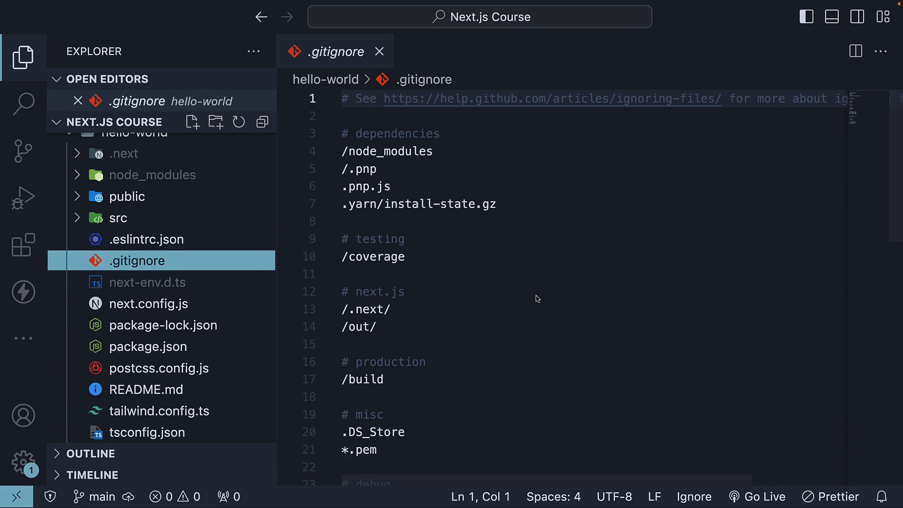
mouse_move(146, 389)
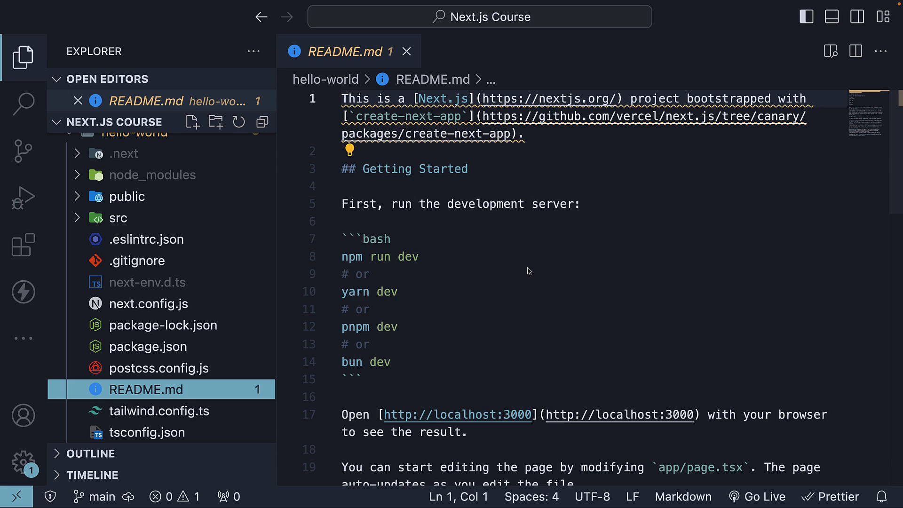
View next-env.d.ts with its Next type references and do-not-edit note
left_click(147, 282)
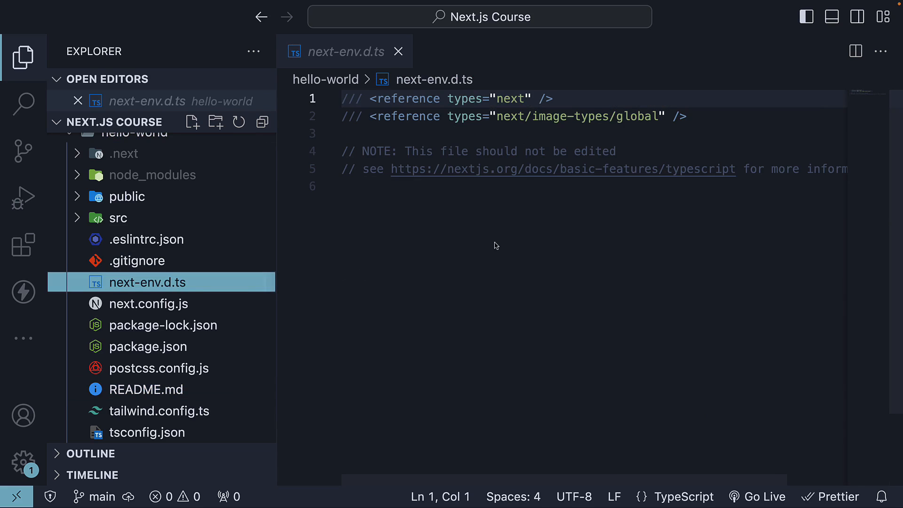
mouse_move(466, 263)
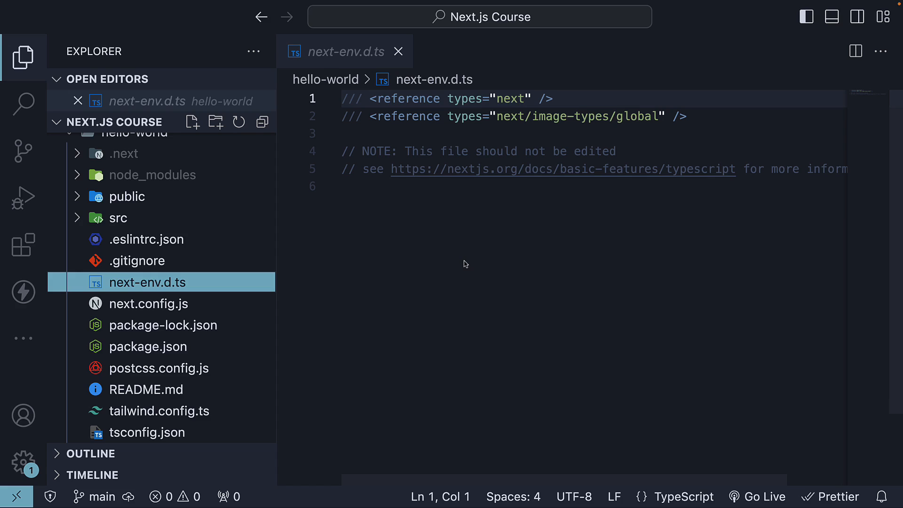
Close next-env.d.ts and glance at the .next and node_modules folders in the tree
left_click(397, 51)
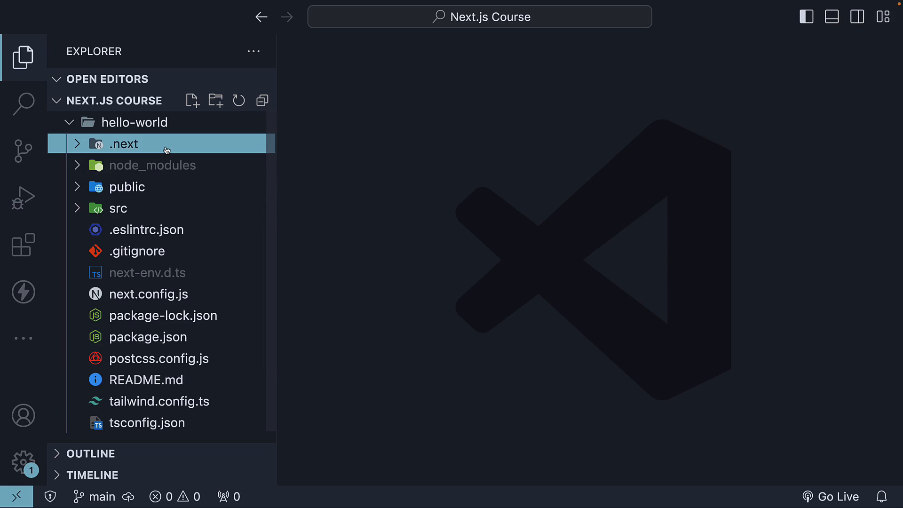
left_click(123, 143)
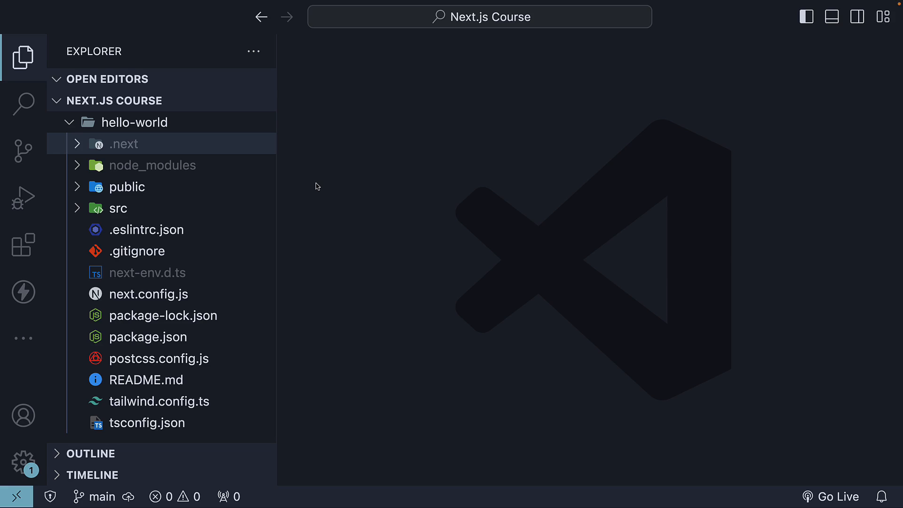
left_click(153, 165)
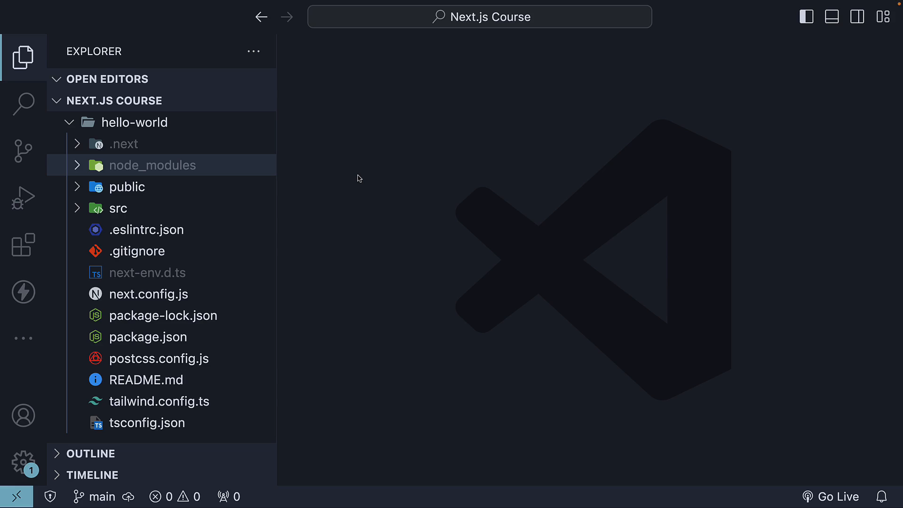
mouse_move(197, 193)
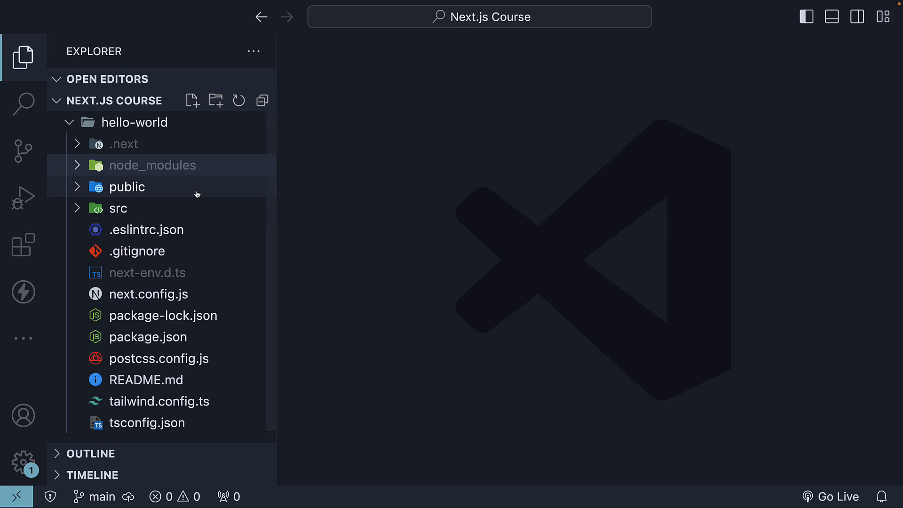
Expand src to reveal app's favicon.ico, globals.css, layout.tsx and page.tsx
left_click(127, 186)
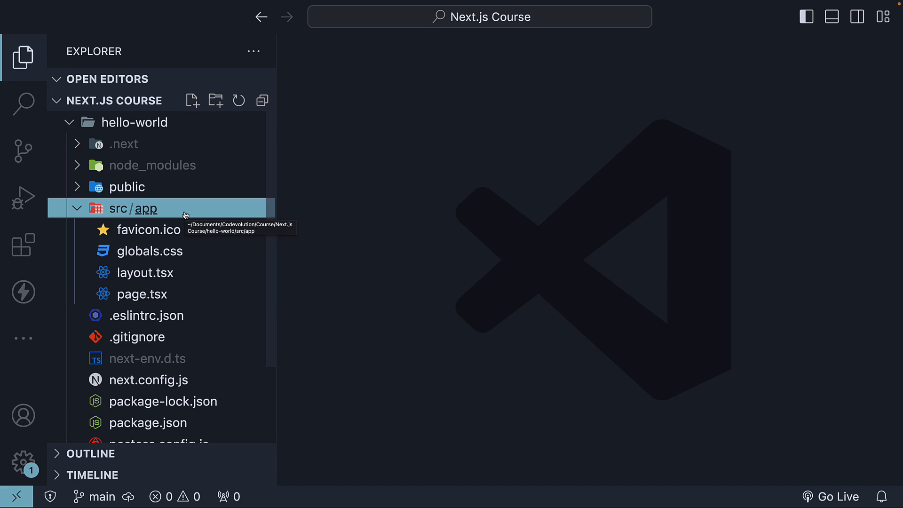
mouse_move(414, 210)
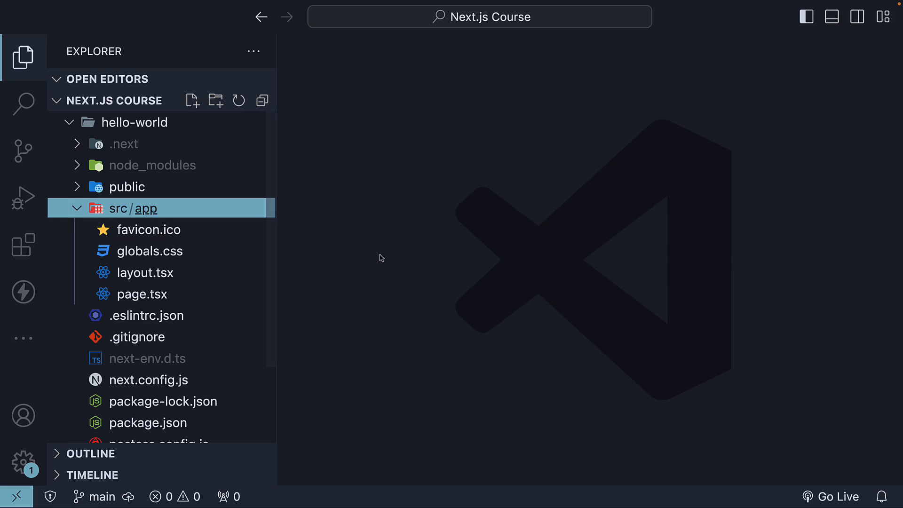
mouse_move(370, 264)
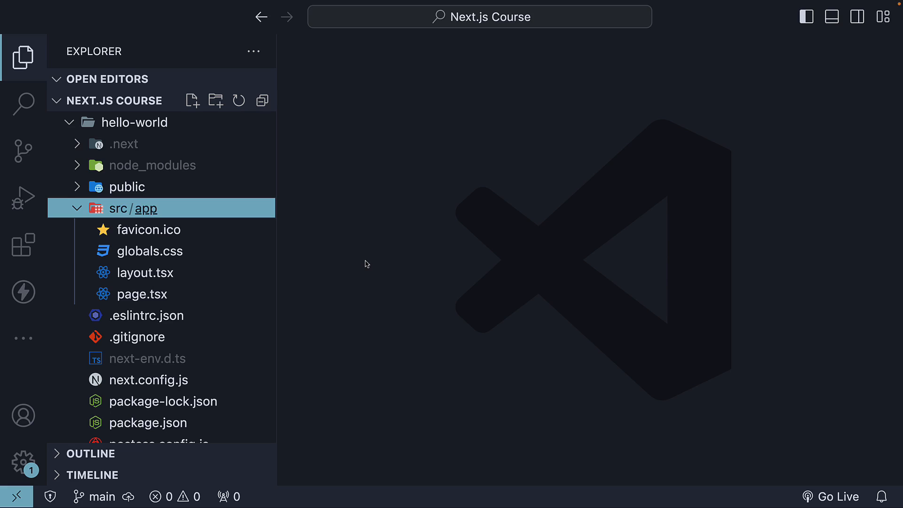
mouse_move(149, 229)
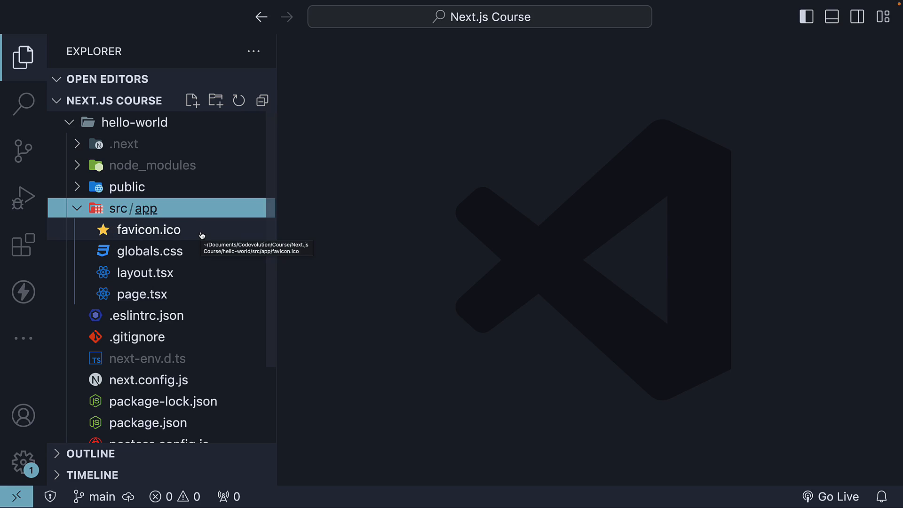
View favicon.ico, globals.css and page.tsx's Home return, then leave layout.tsx's RootLayout open
left_click(149, 230)
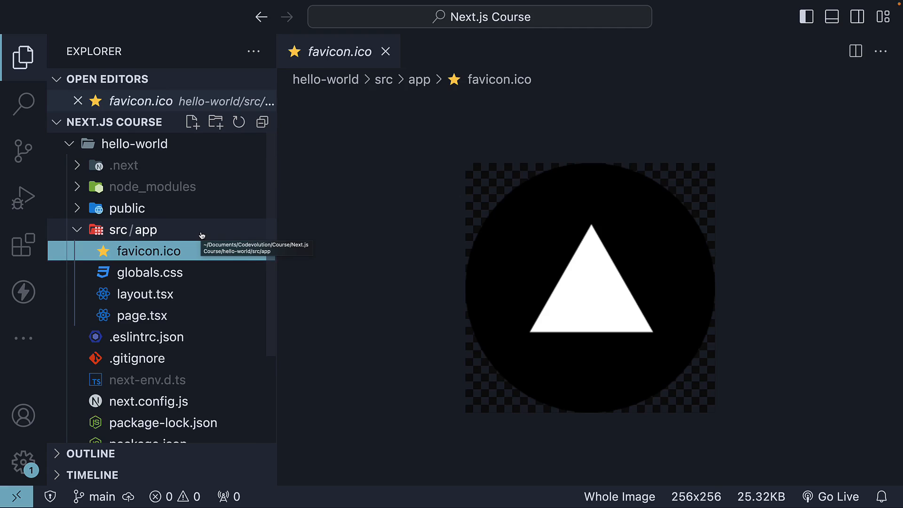
left_click(150, 272)
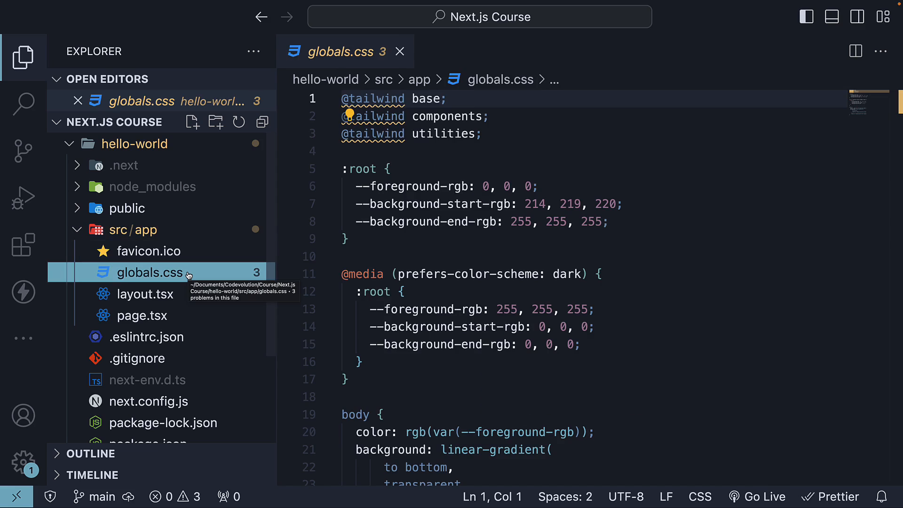
mouse_move(145, 293)
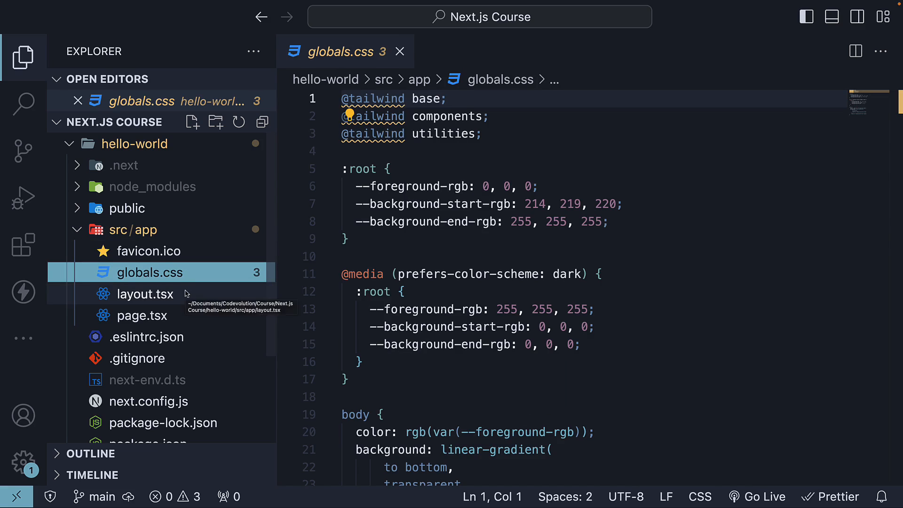
left_click(147, 293)
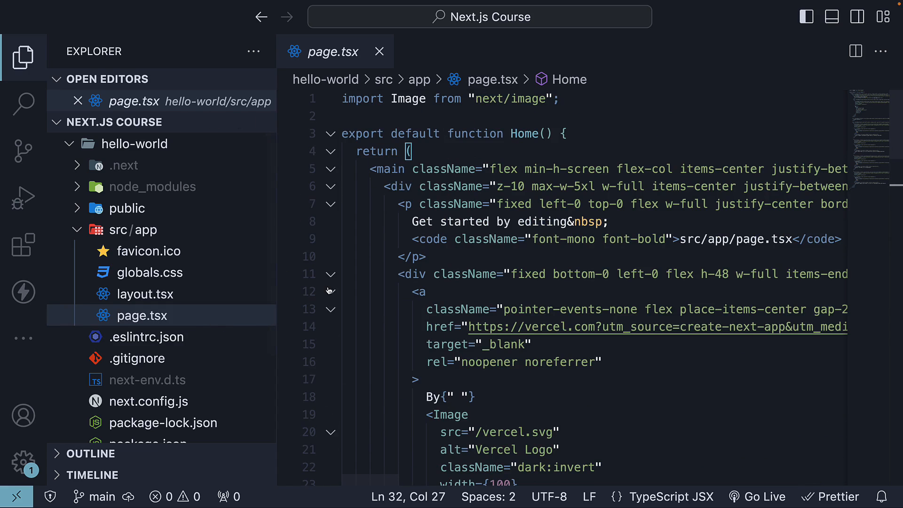
double_click(376, 150)
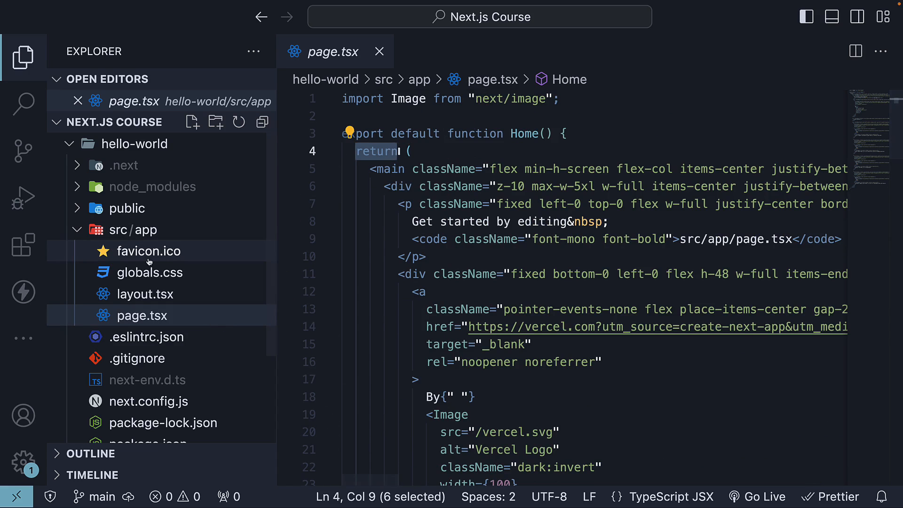
left_click(148, 294)
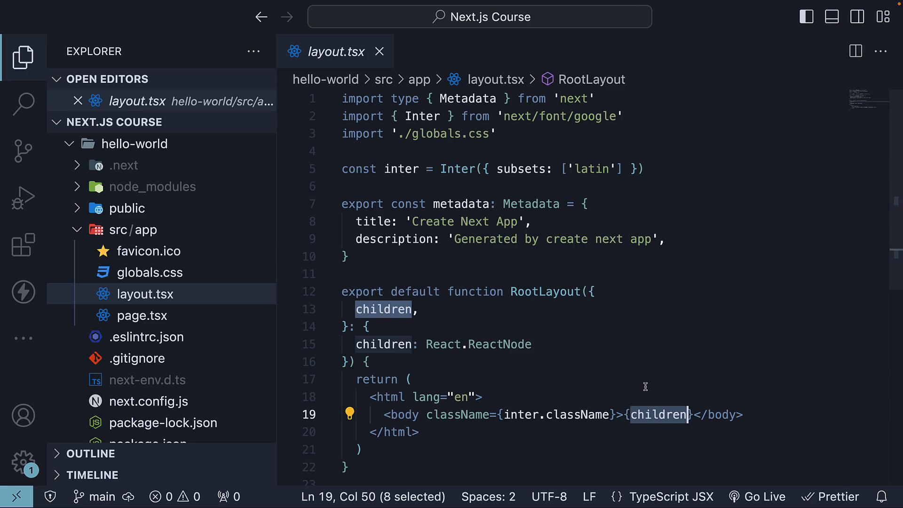
Highlight the dev script in package.json, revisit layout.tsx, and end on page.tsx's Home component
left_click(379, 51)
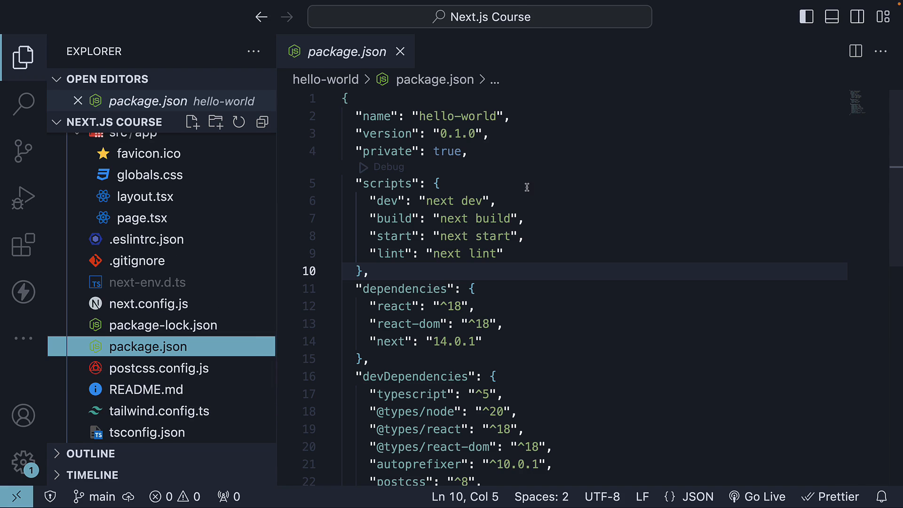
double_click(387, 201)
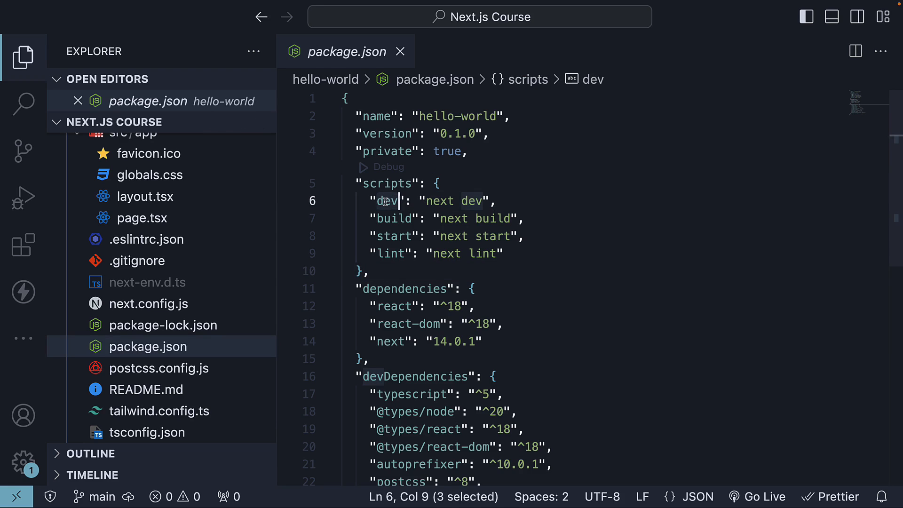
mouse_move(371, 213)
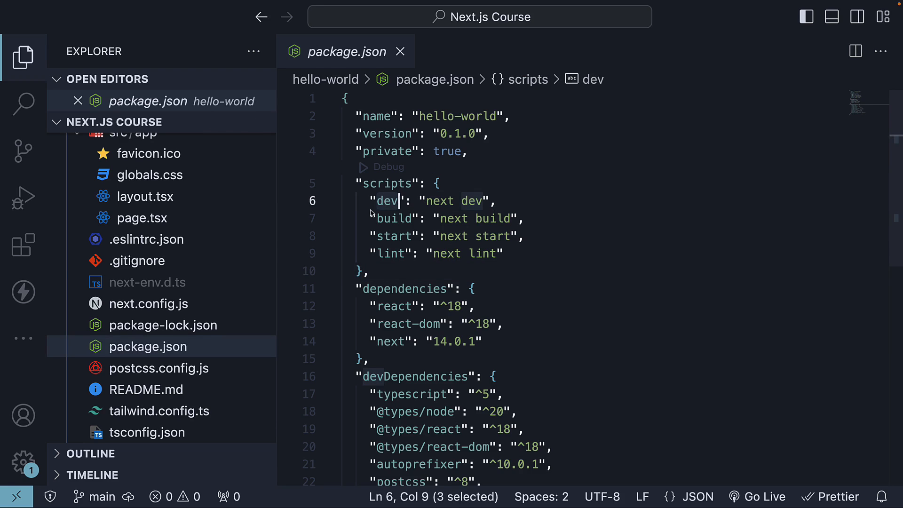
left_click(145, 196)
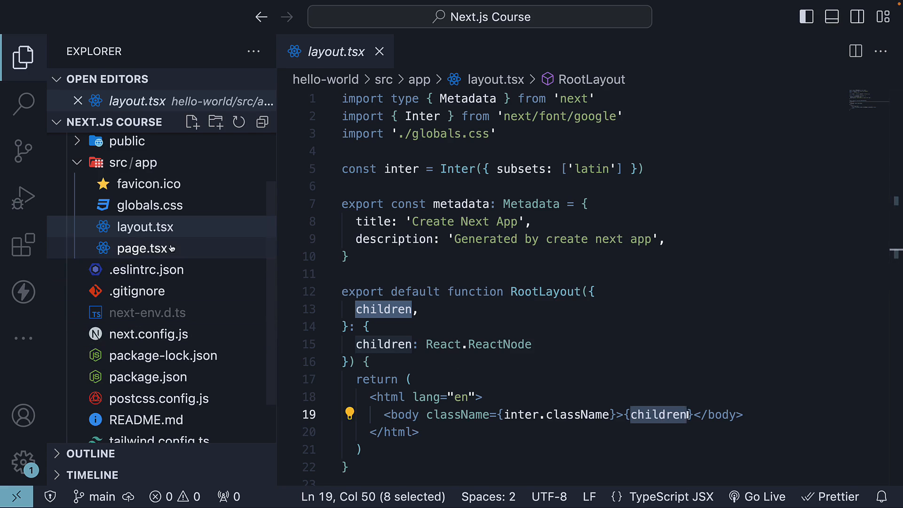
left_click(147, 247)
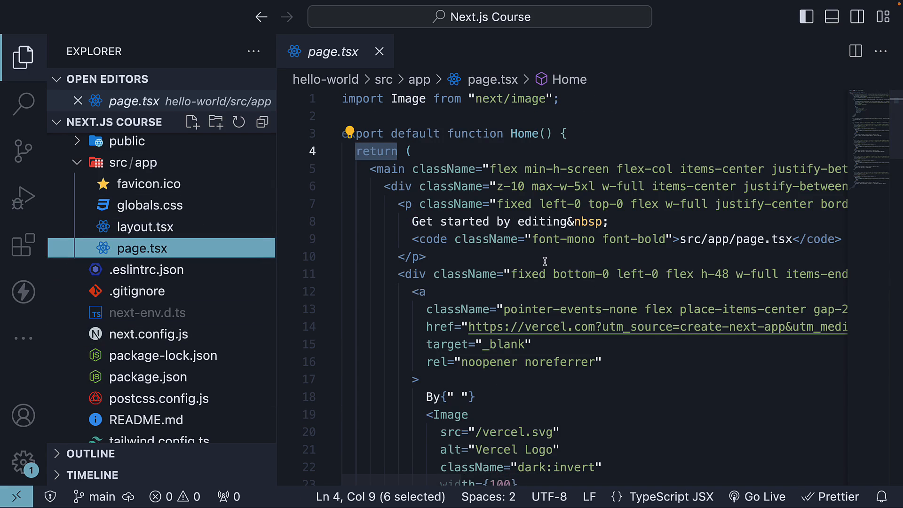
mouse_move(497, 217)
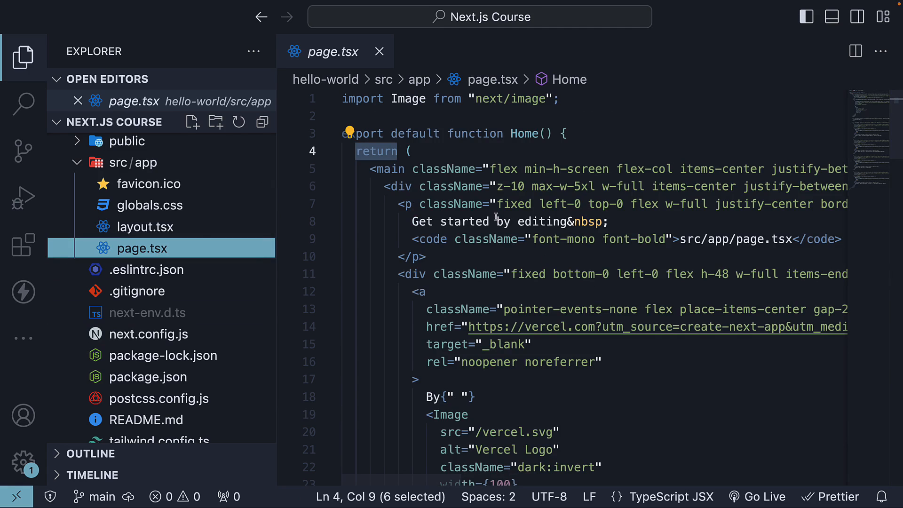